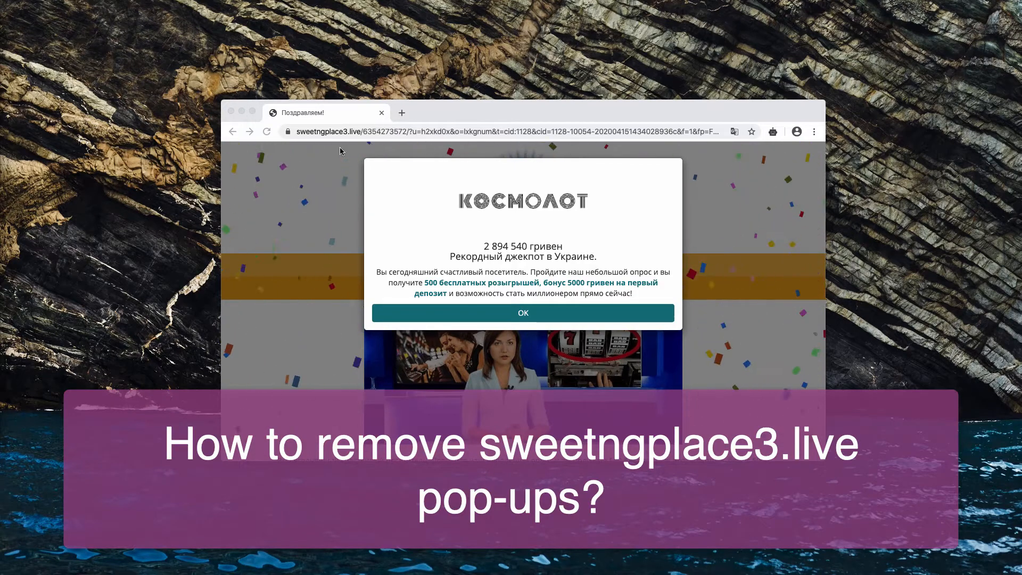
mouse_move(456, 115)
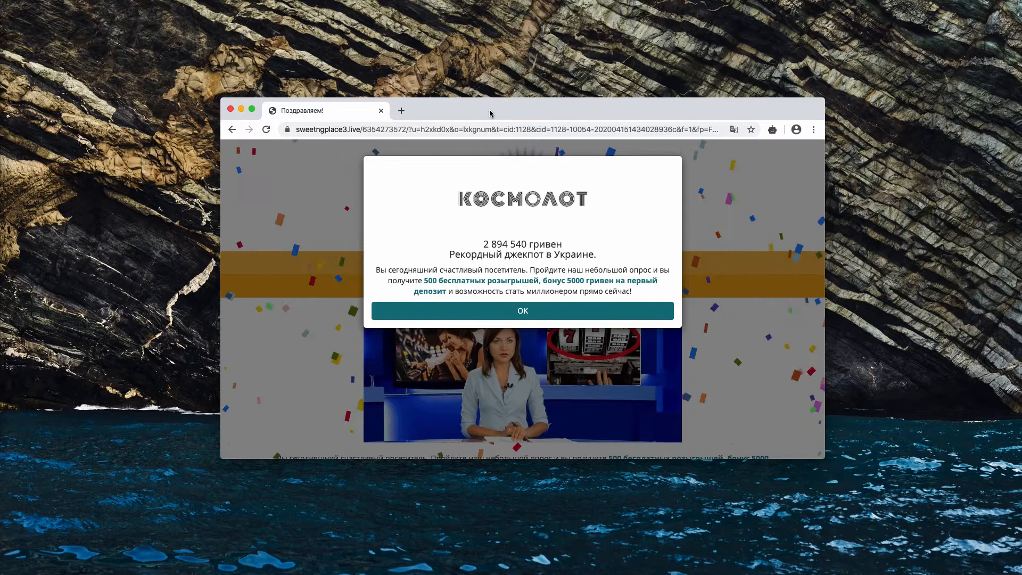
mouse_move(502, 111)
text(combocleaner.com)
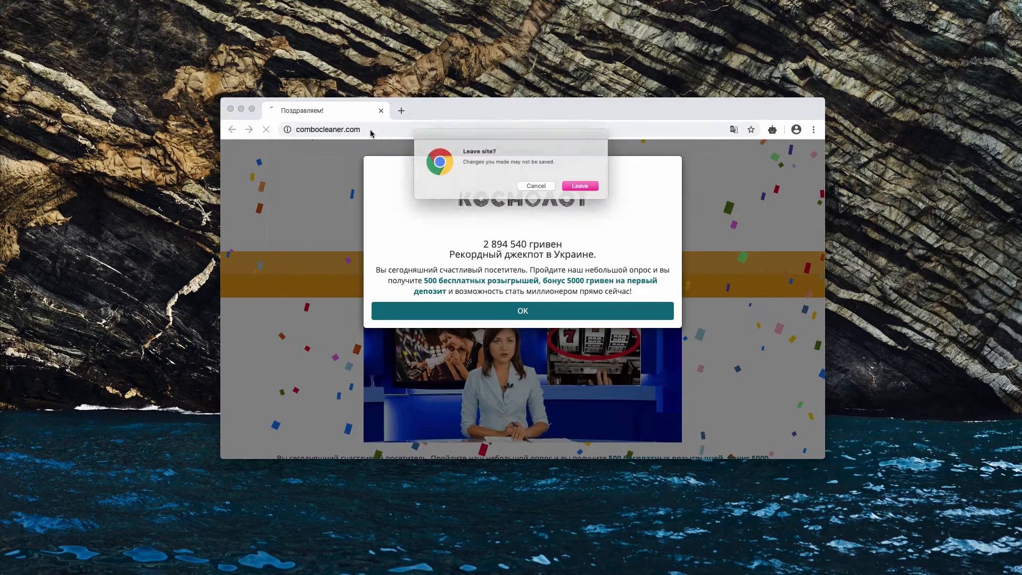
- Leave the scam prize page so Chrome loads combocleaner.com
click(580, 186)
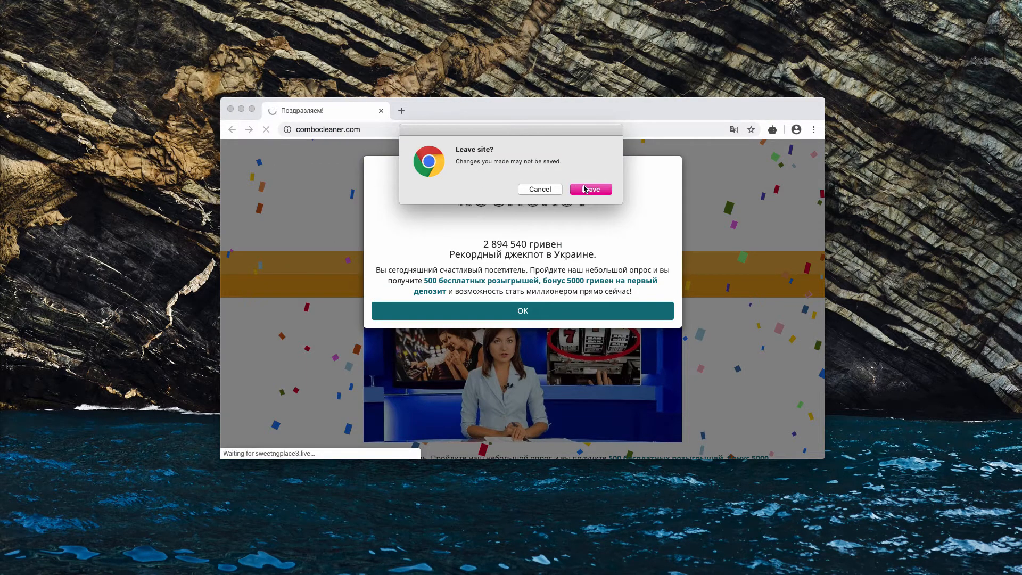
click(590, 189)
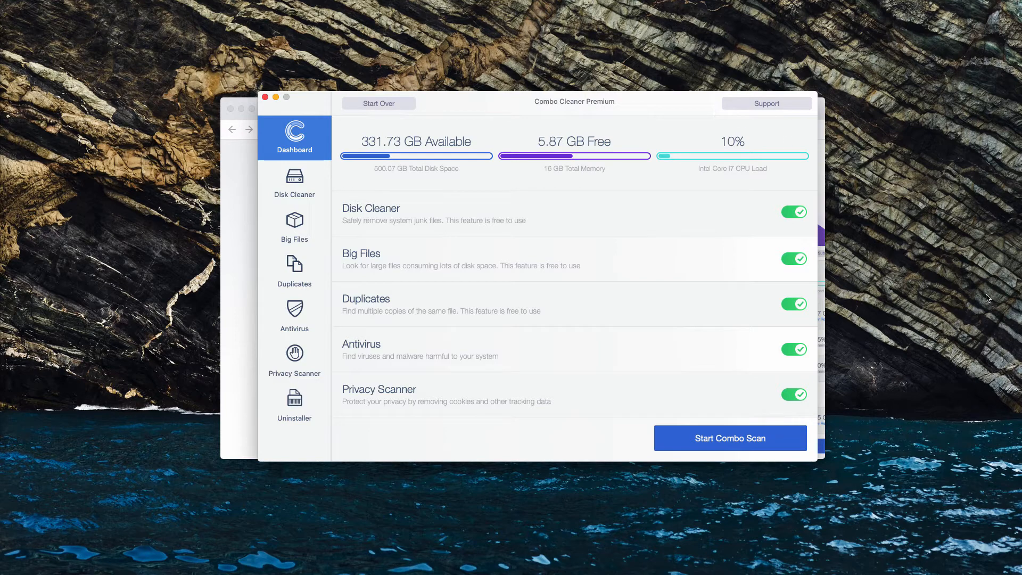
- Run a Combo Scan from the Combo Cleaner Dashboard and let it finish
click(729, 437)
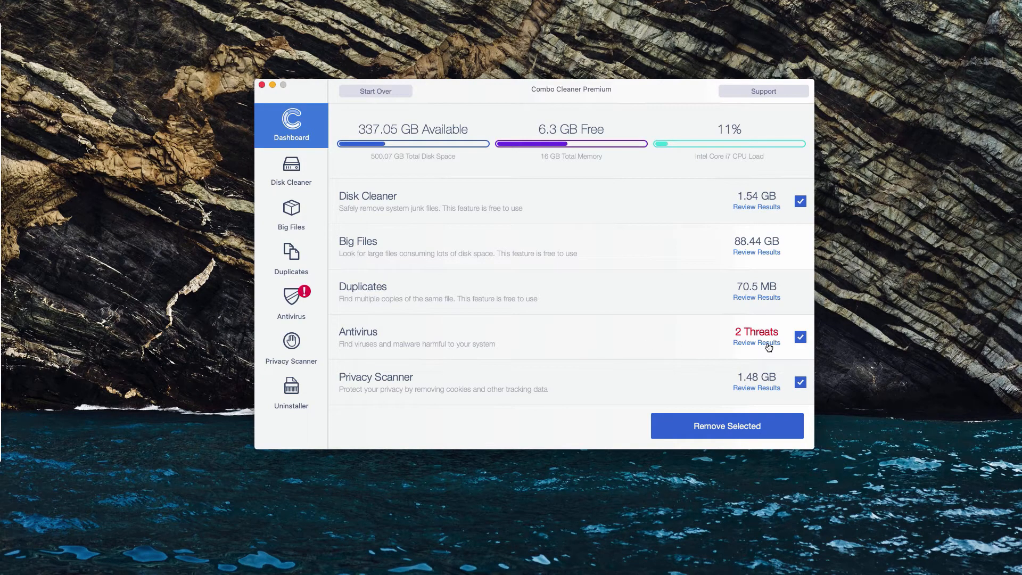
- Review the two antivirus threats and dismiss the Video Docs folder window
click(756, 343)
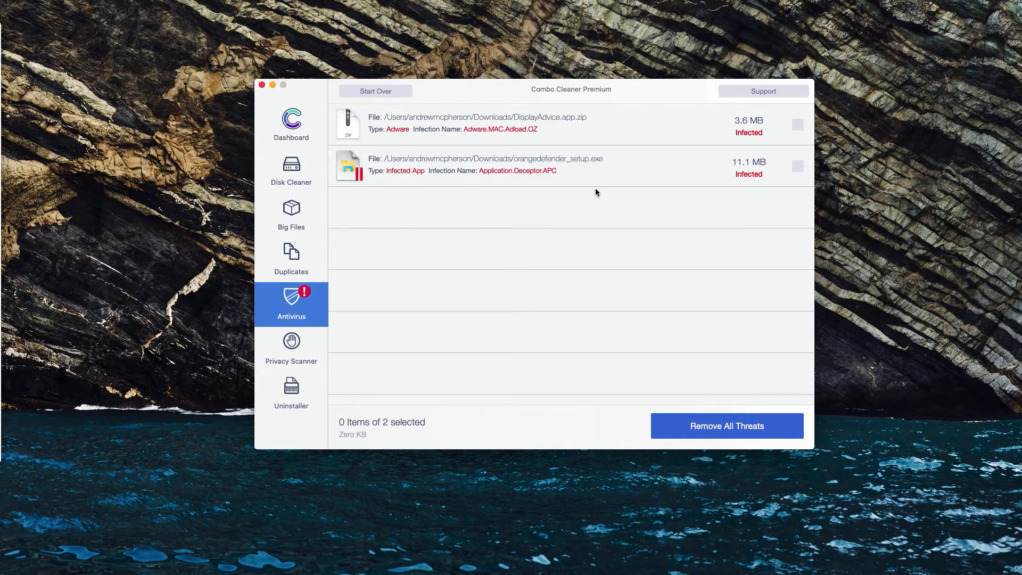
mouse_move(499, 134)
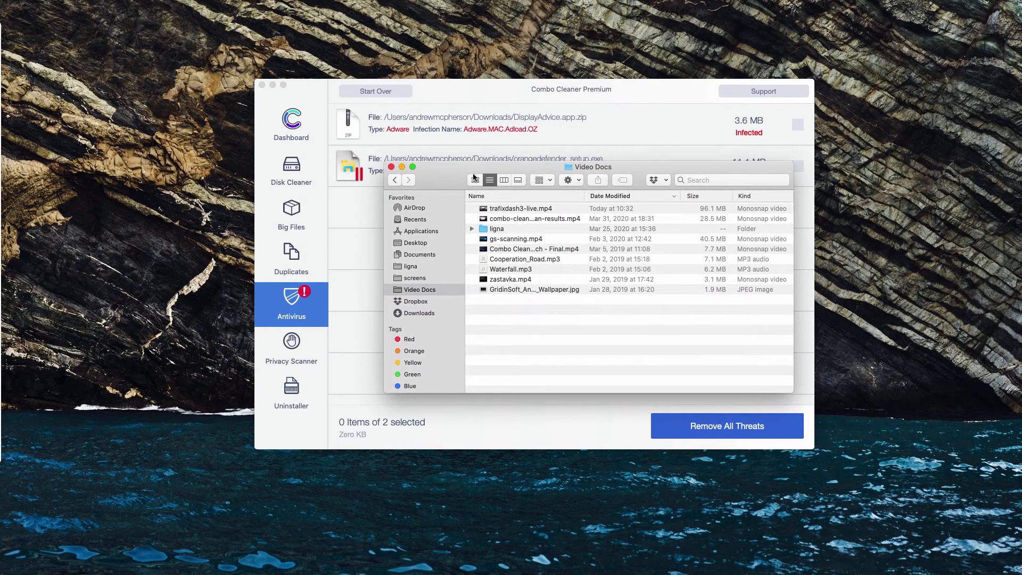
click(420, 255)
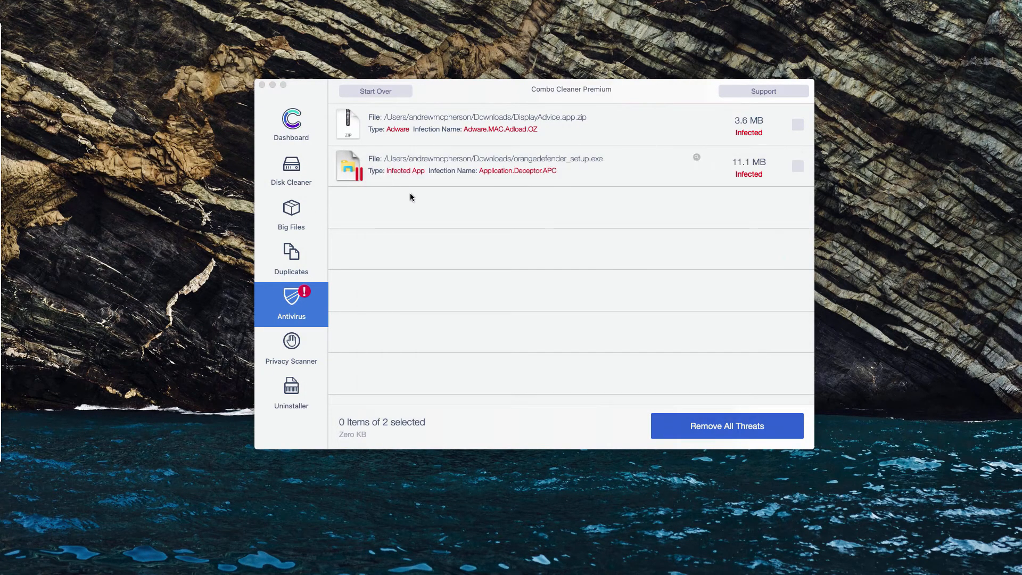
mouse_move(580, 101)
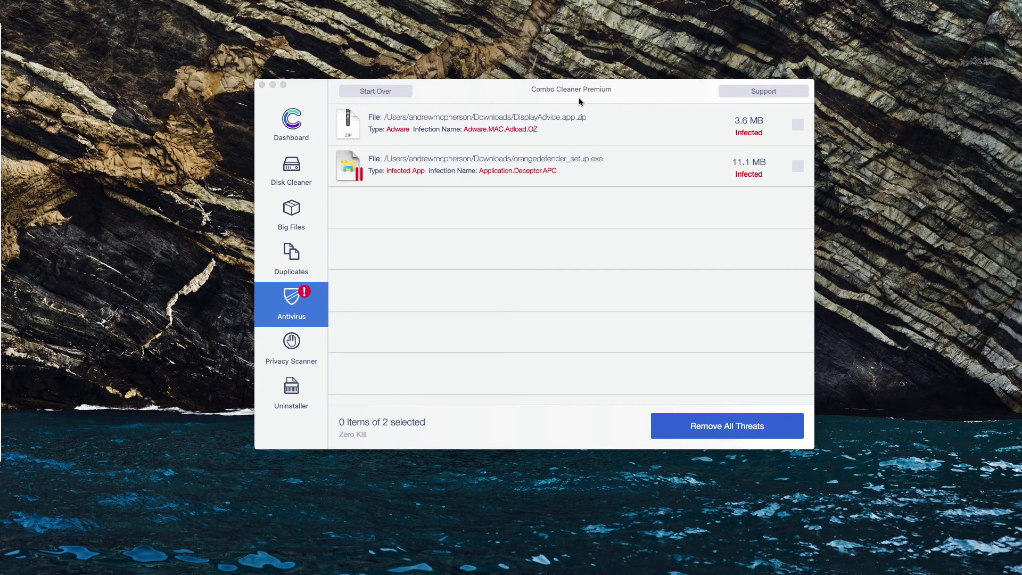
mouse_move(578, 103)
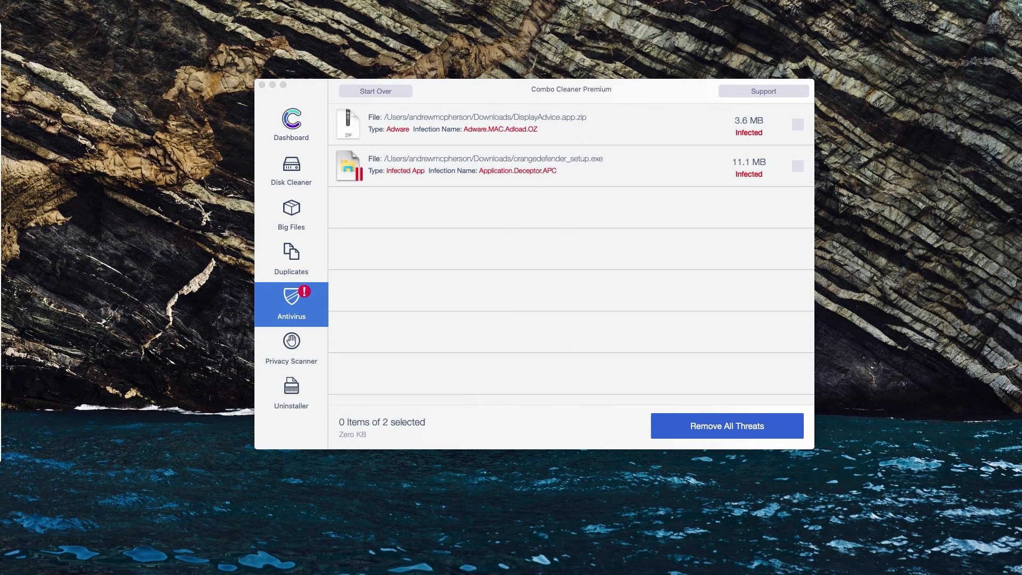